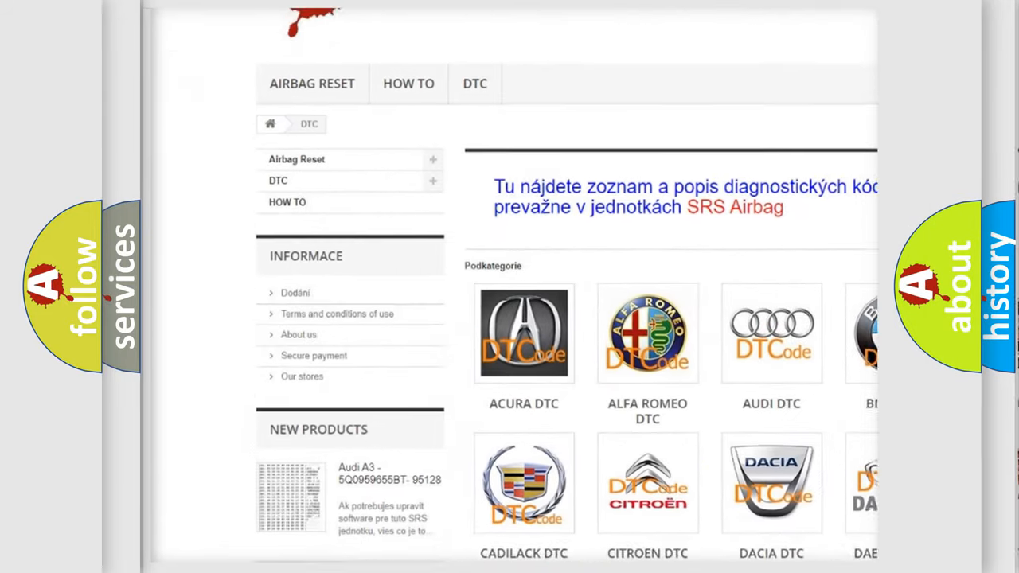
scroll("down", 3)
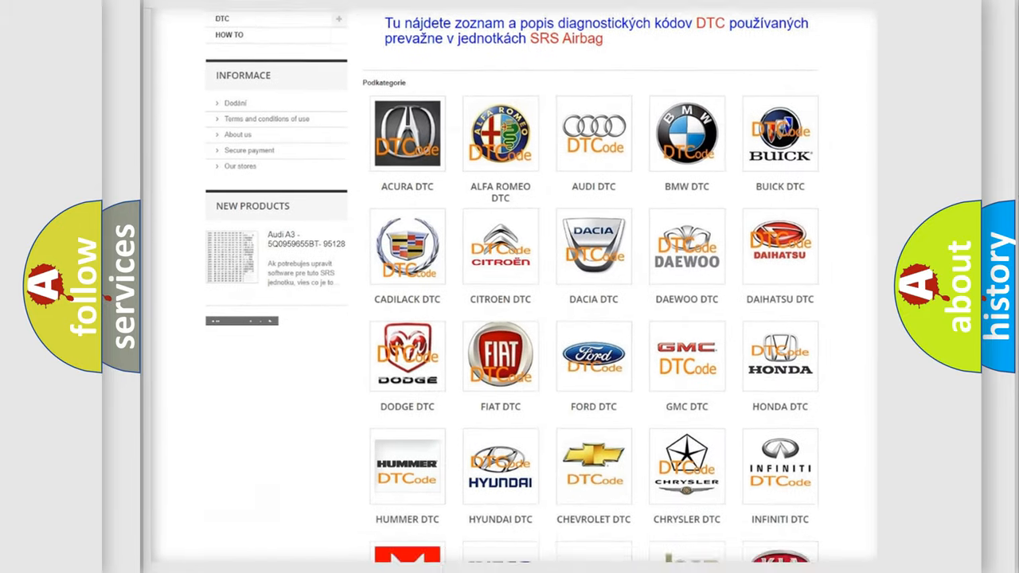
scroll("down", 3)
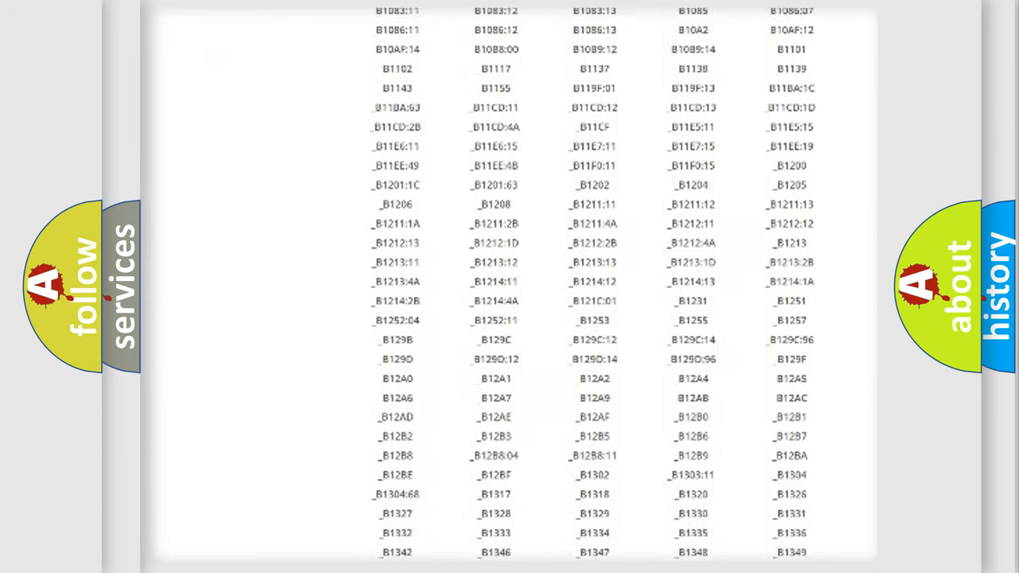
scroll("down", 3)
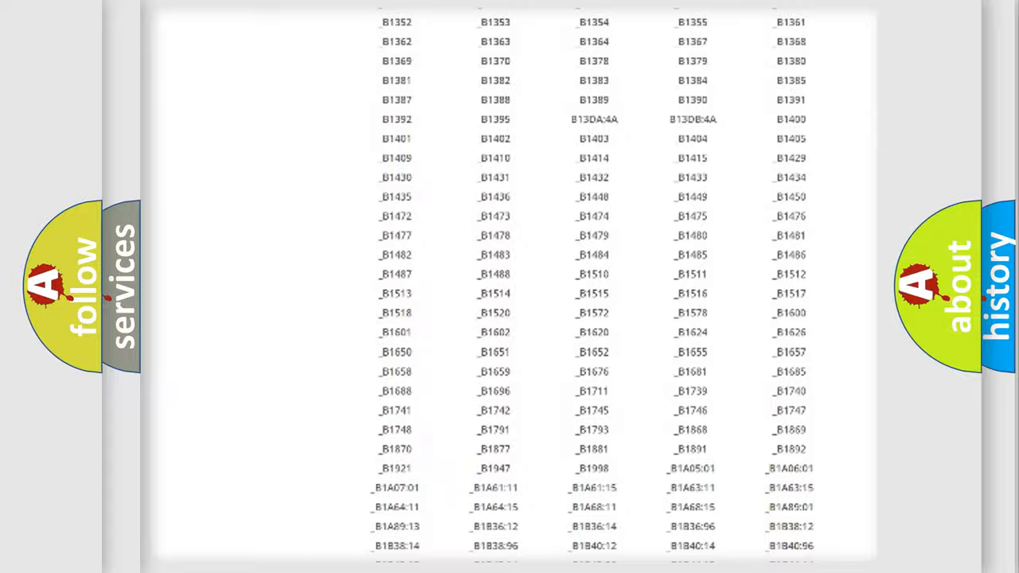